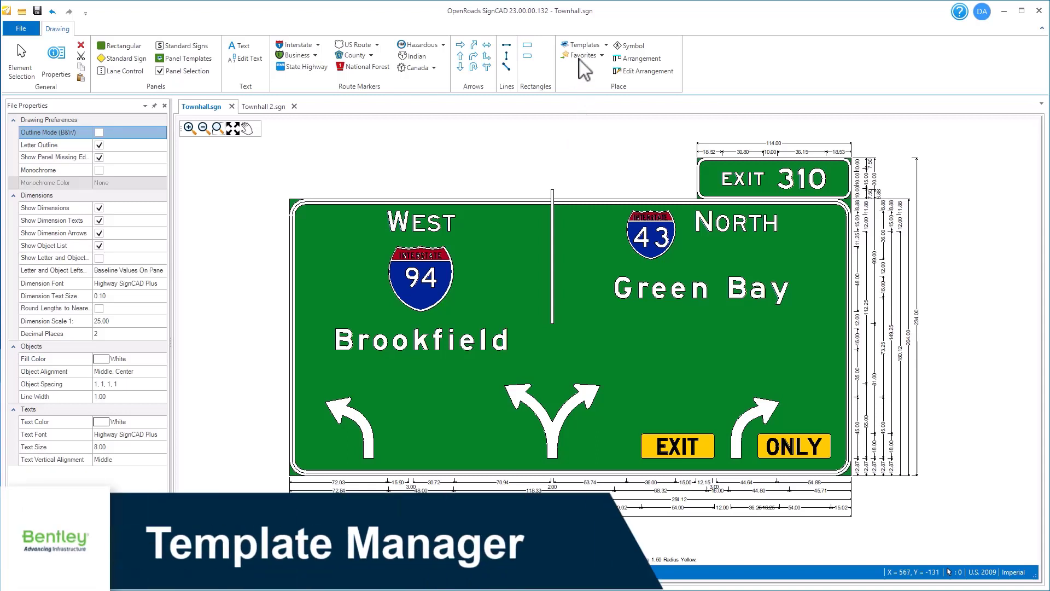
Step: Expand the Templates dropdown in the Drawing ribbon's Place group
{"action": "left_click", "coordinate": [584, 44]}
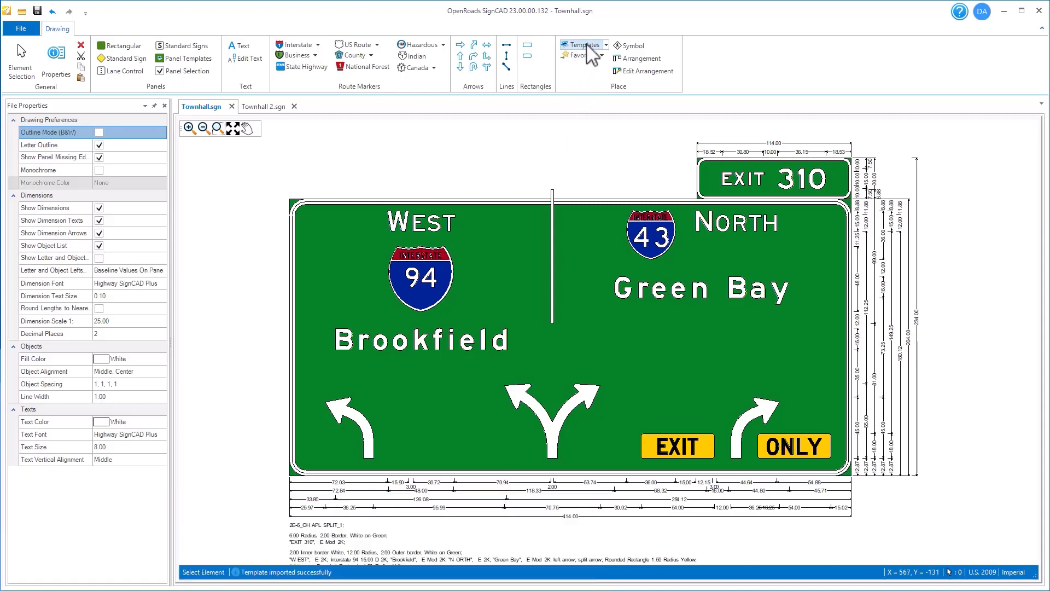
{"action": "left_click", "coordinate": [585, 45]}
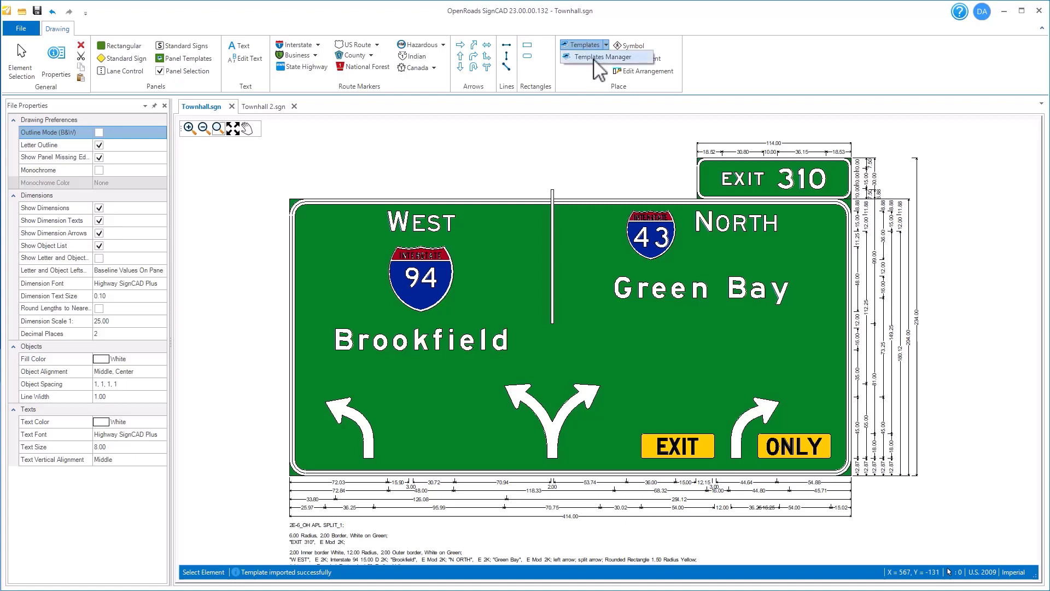
Step: Launch Templates Manager, preview Arizona's M1-5b_State Route_3 digit.sgn, and expand the Minnesota folder
{"action": "left_click", "coordinate": [604, 56]}
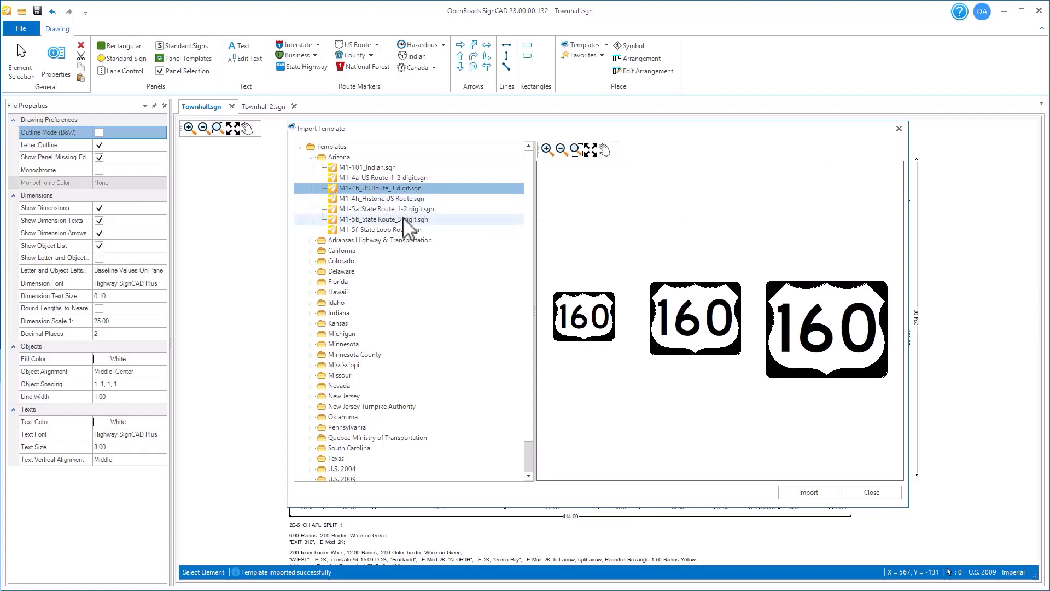
{"action": "left_click", "coordinate": [384, 219]}
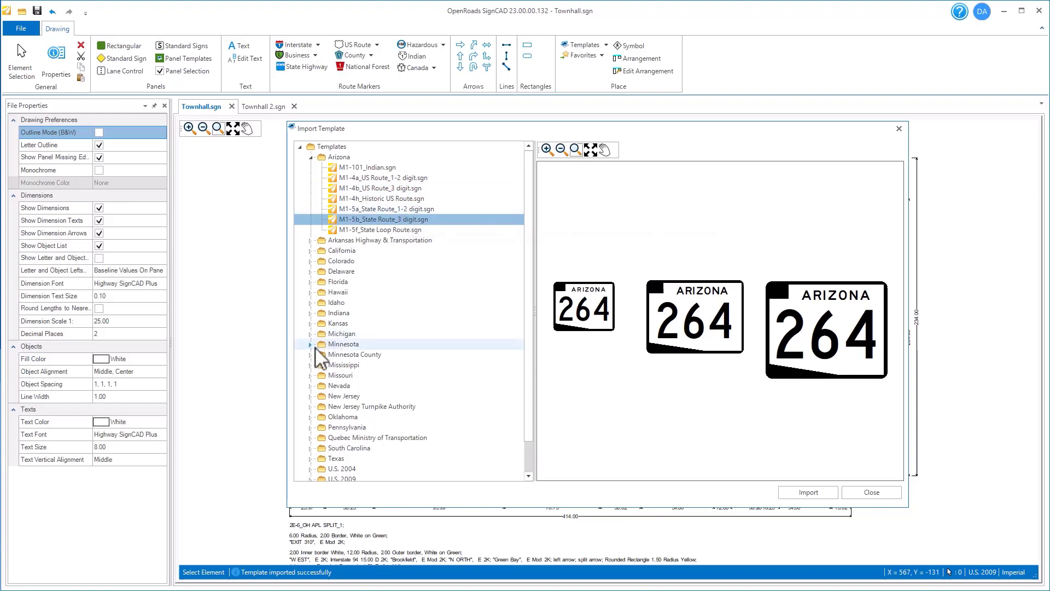
{"action": "left_click", "coordinate": [310, 344]}
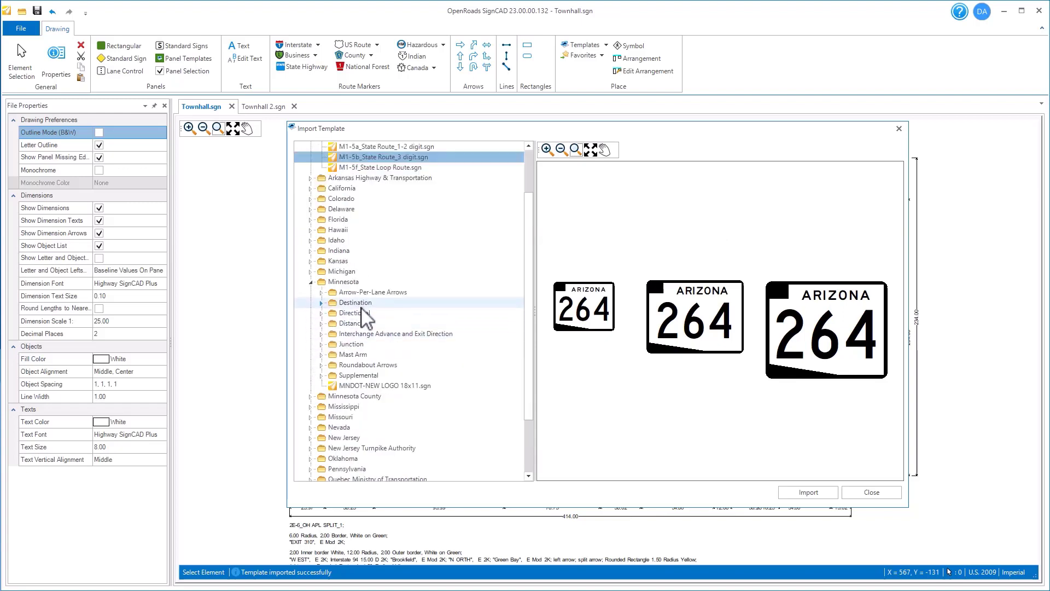
Step: Preview Minnesota Destination's Up - 2 Right.sgn, then expand Texas D1-1 to reach D1-1 2in 45 LT.sgn
{"action": "left_click", "coordinate": [355, 302]}
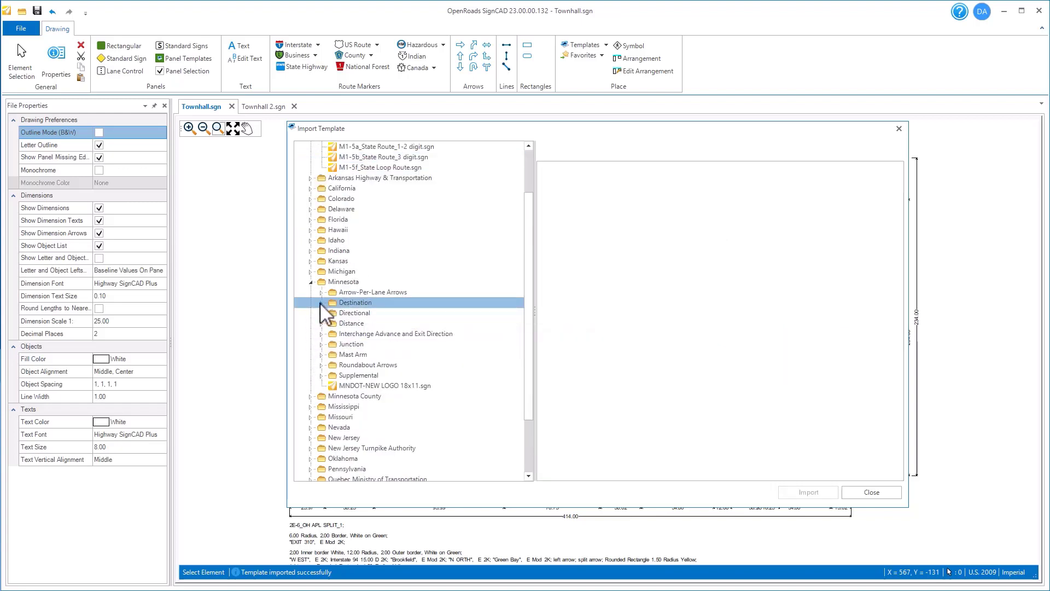
{"action": "left_click", "coordinate": [322, 302]}
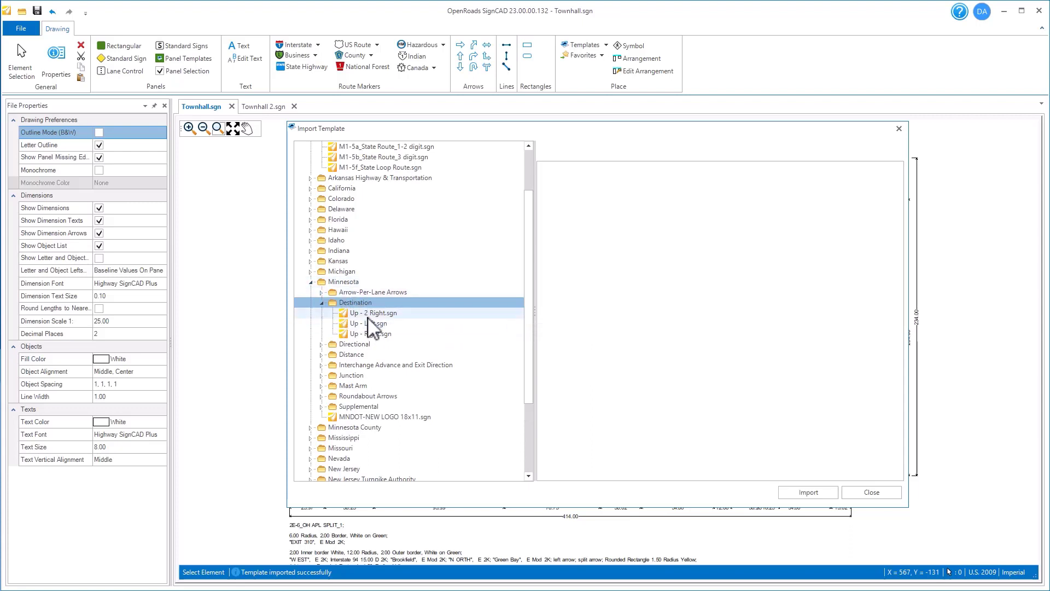
{"action": "left_click", "coordinate": [375, 313]}
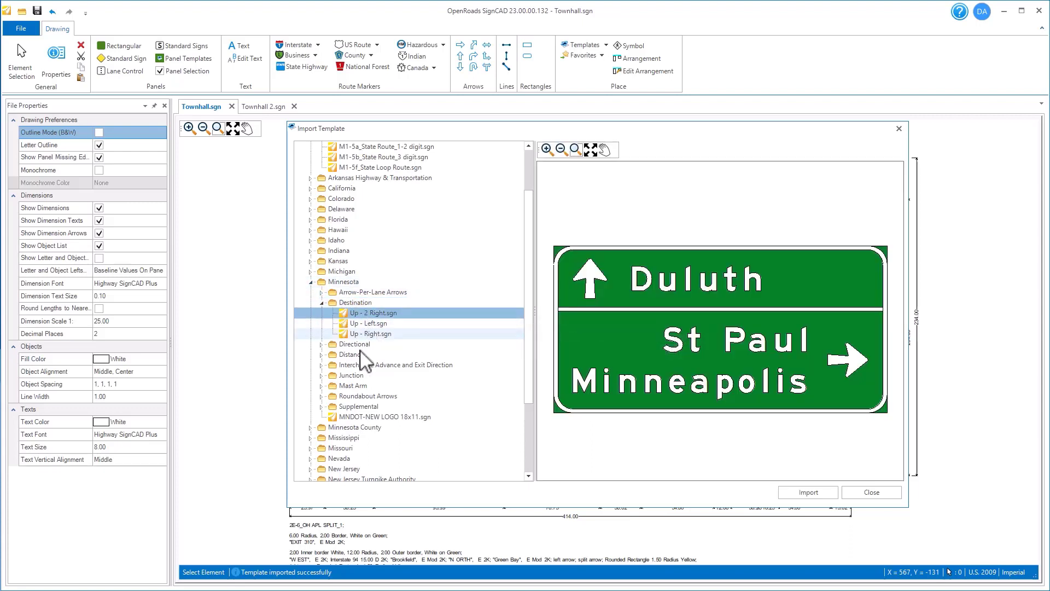
{"action": "scroll", "scroll_direction": "down", "scroll_amount": 3}
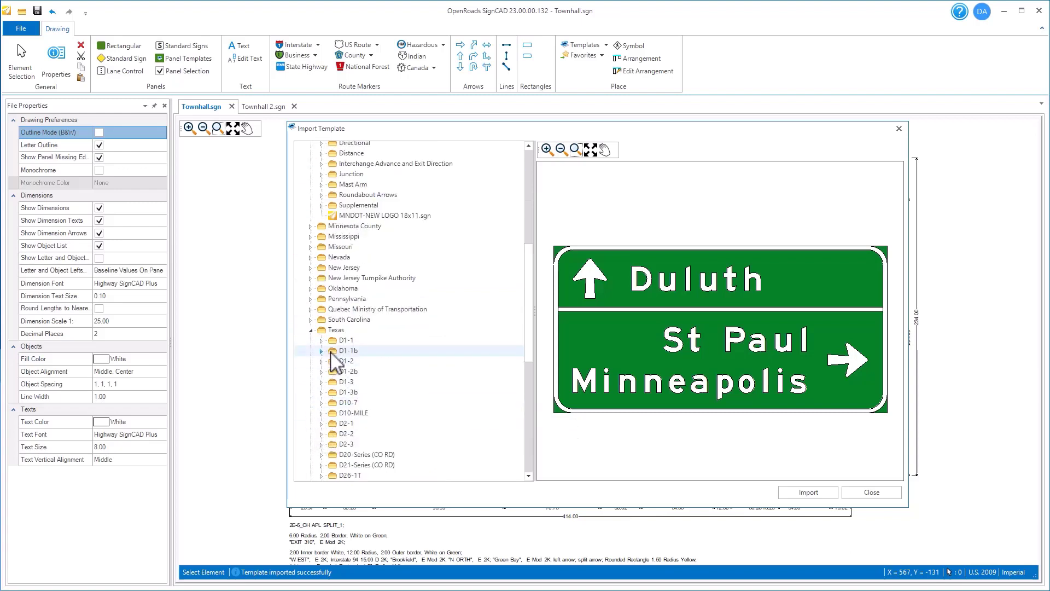
{"action": "left_click", "coordinate": [388, 361]}
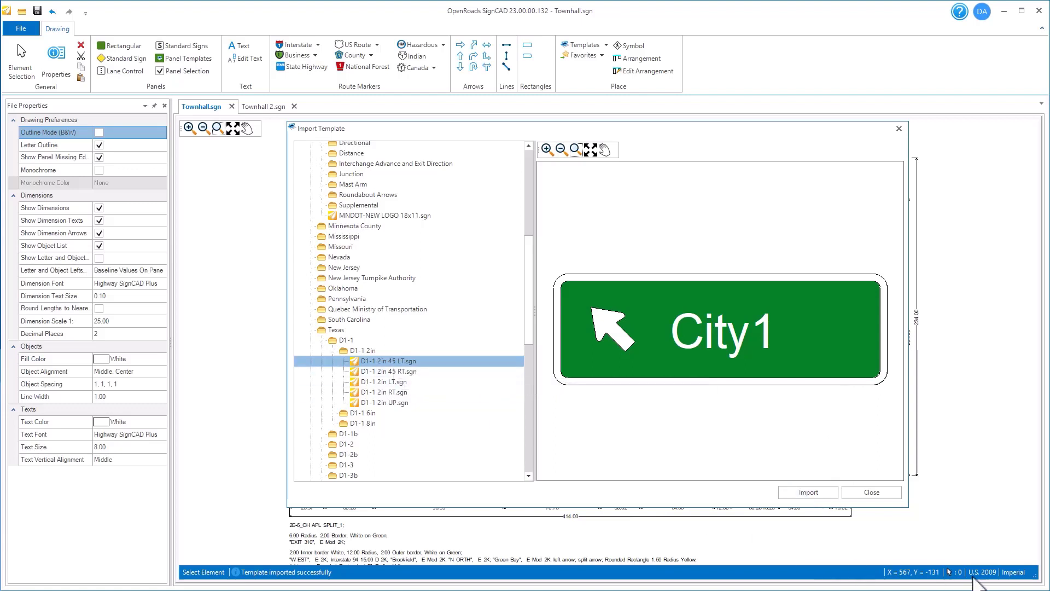
Step: Import the Texas D1-1 template, accepting the missing-font substitution and conversion to US 2009 standards
{"action": "left_click", "coordinate": [808, 493]}
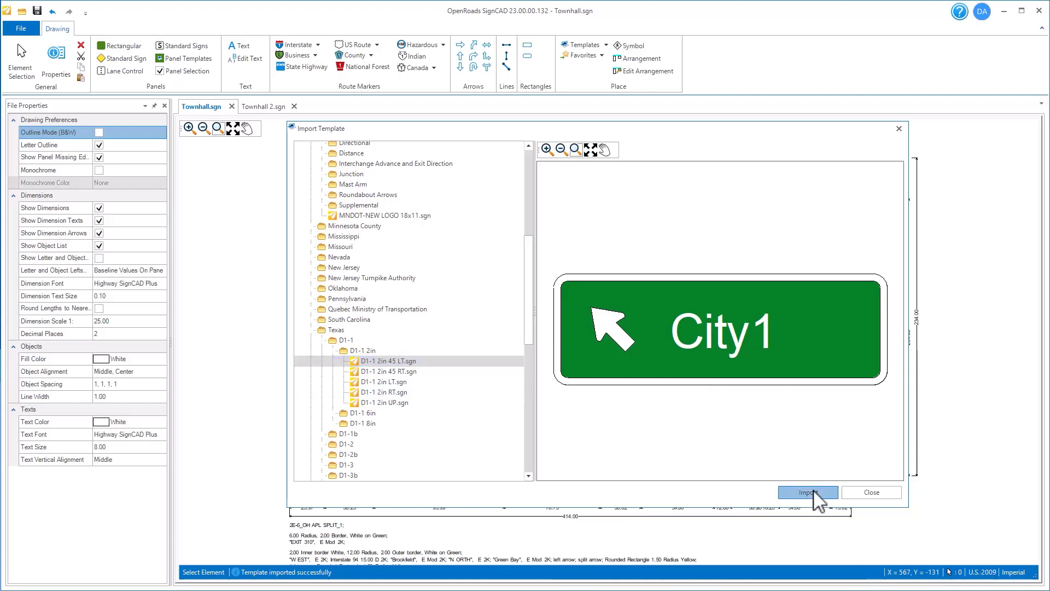
{"action": "left_click", "coordinate": [808, 493]}
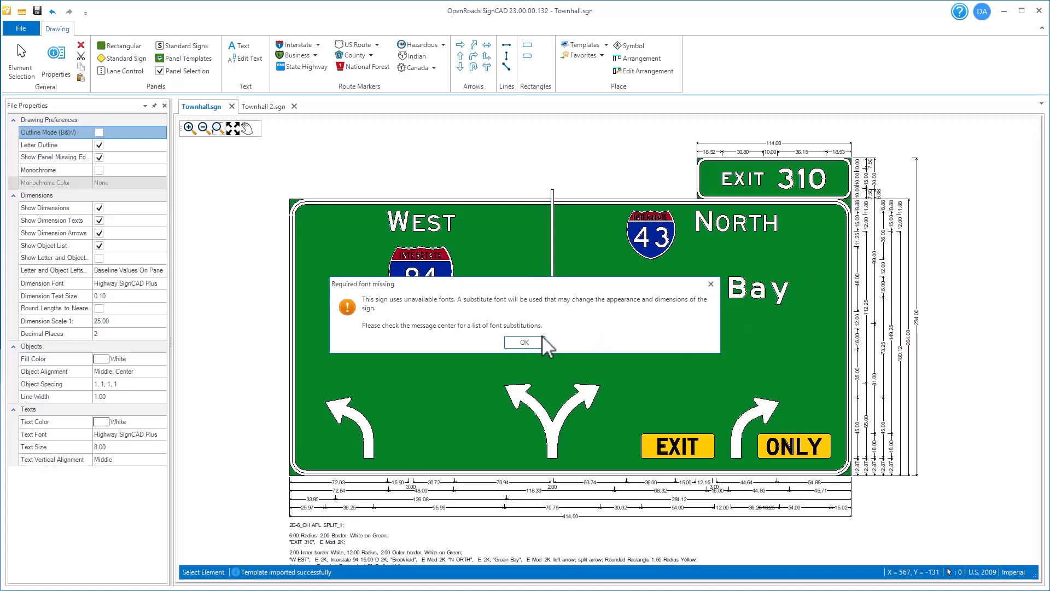
{"action": "left_click", "coordinate": [522, 341]}
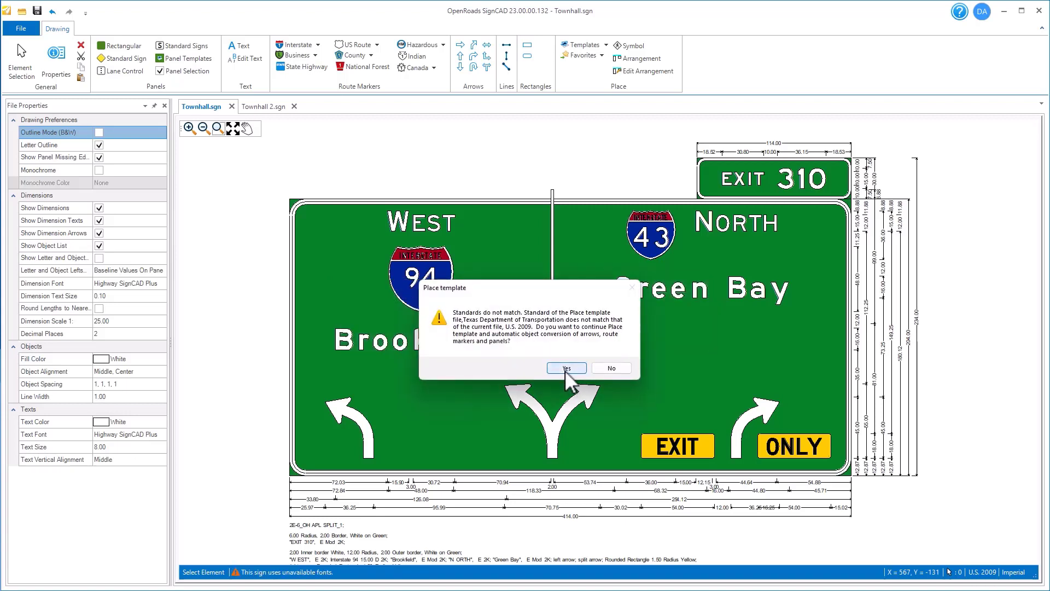
{"action": "left_click", "coordinate": [566, 367]}
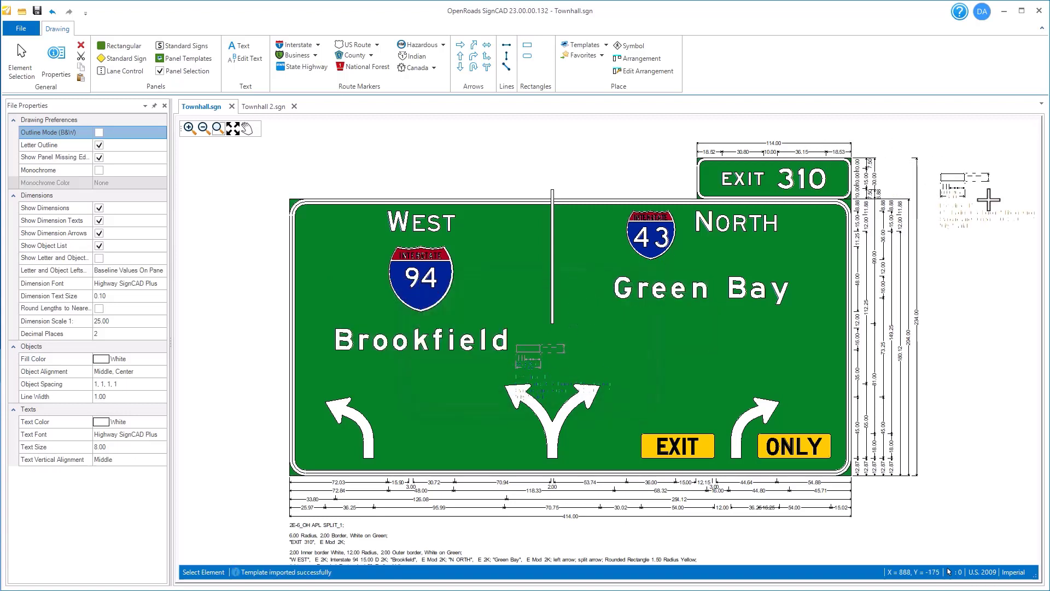